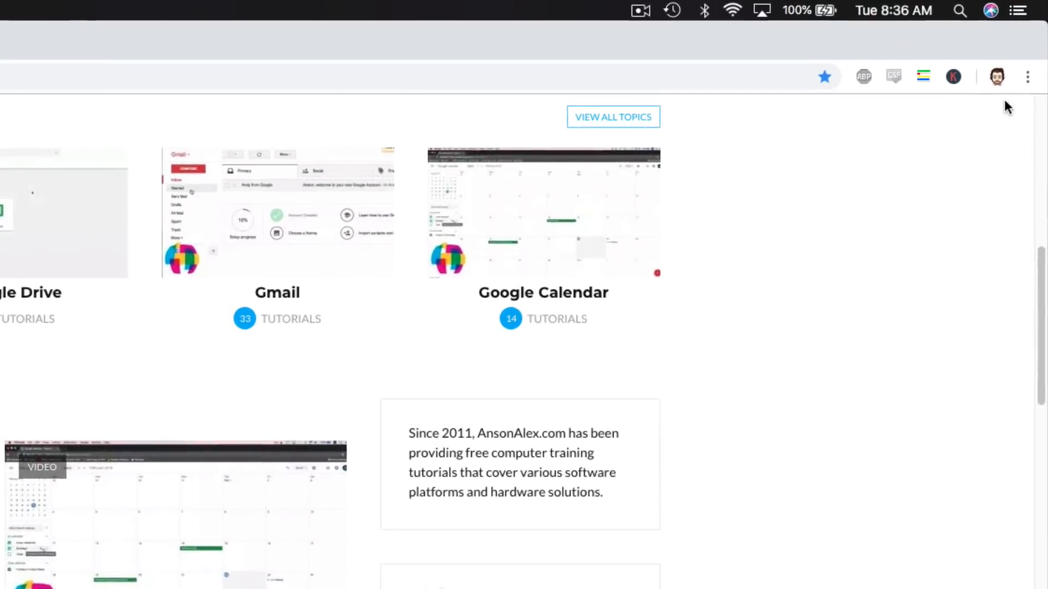
Step: Open Chrome Settings from the three-dot menu and go to Passwords under Autofill
left_click(1026, 87)
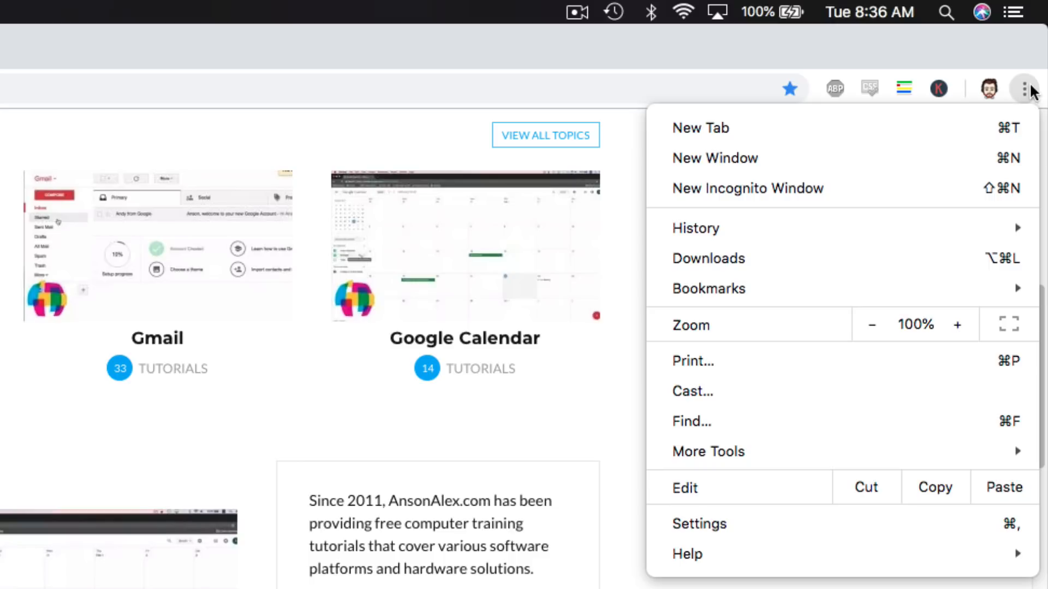
mouse_move(1036, 101)
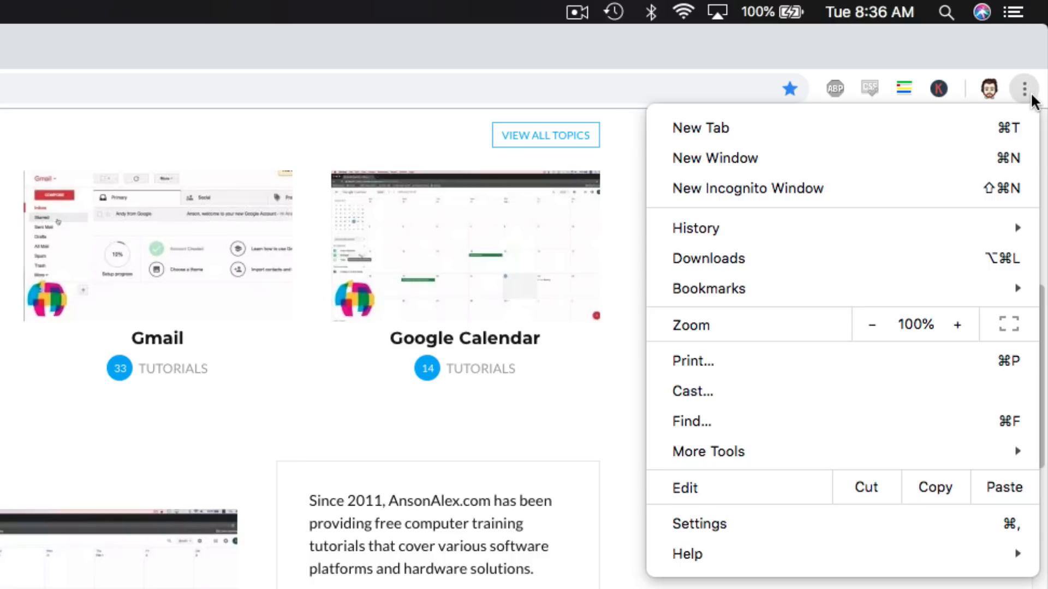
mouse_move(1017, 112)
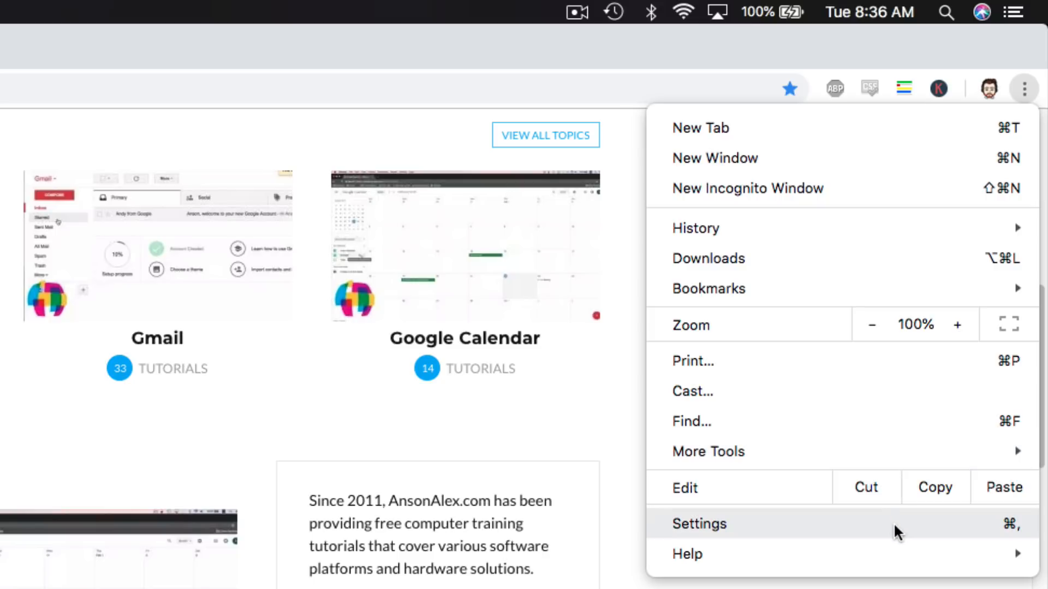
left_click(698, 524)
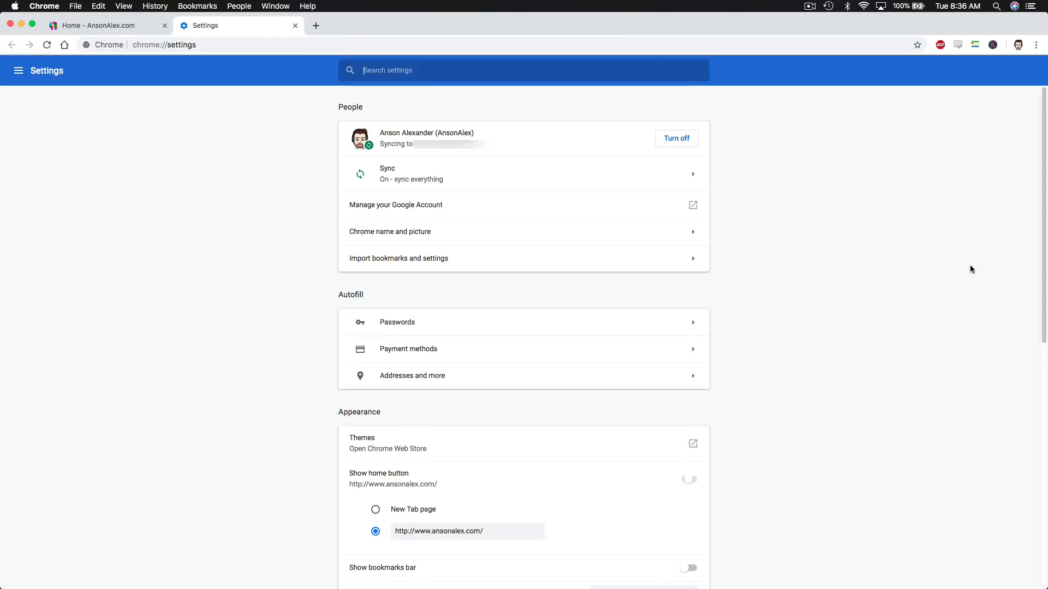
left_click(688, 479)
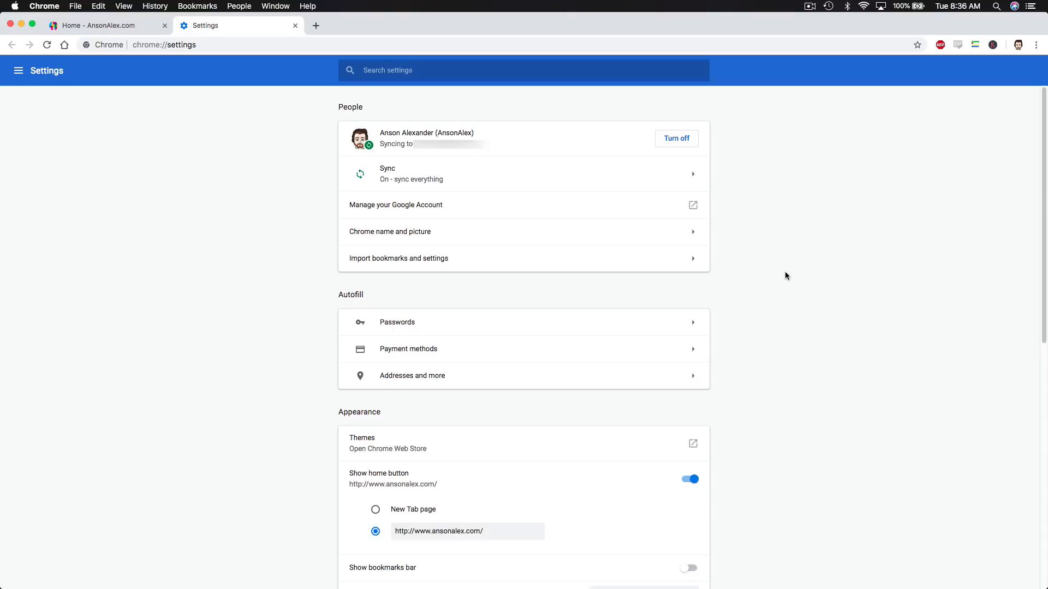
mouse_move(729, 326)
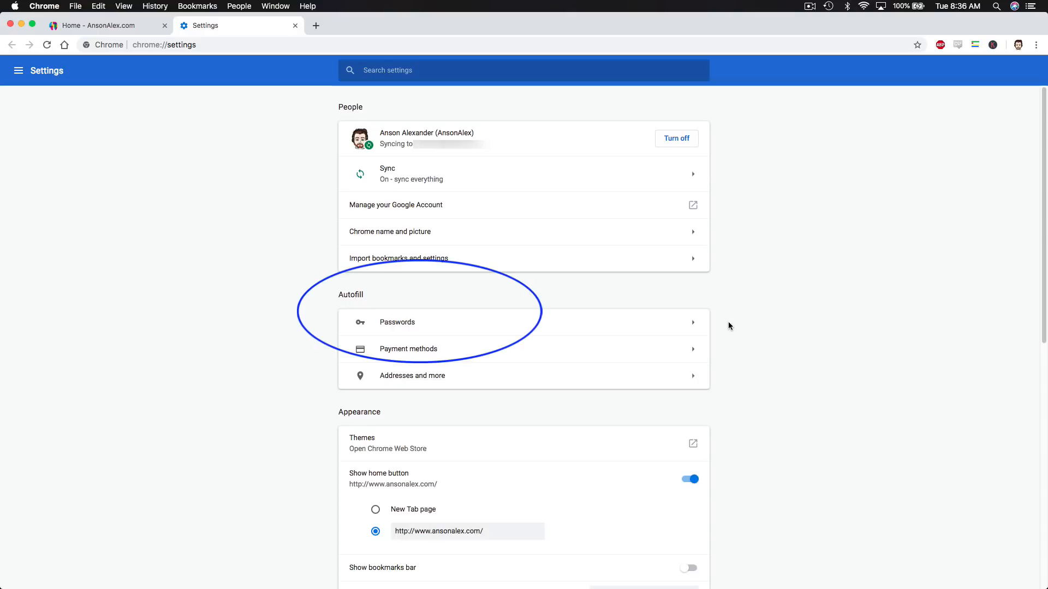
mouse_move(489, 325)
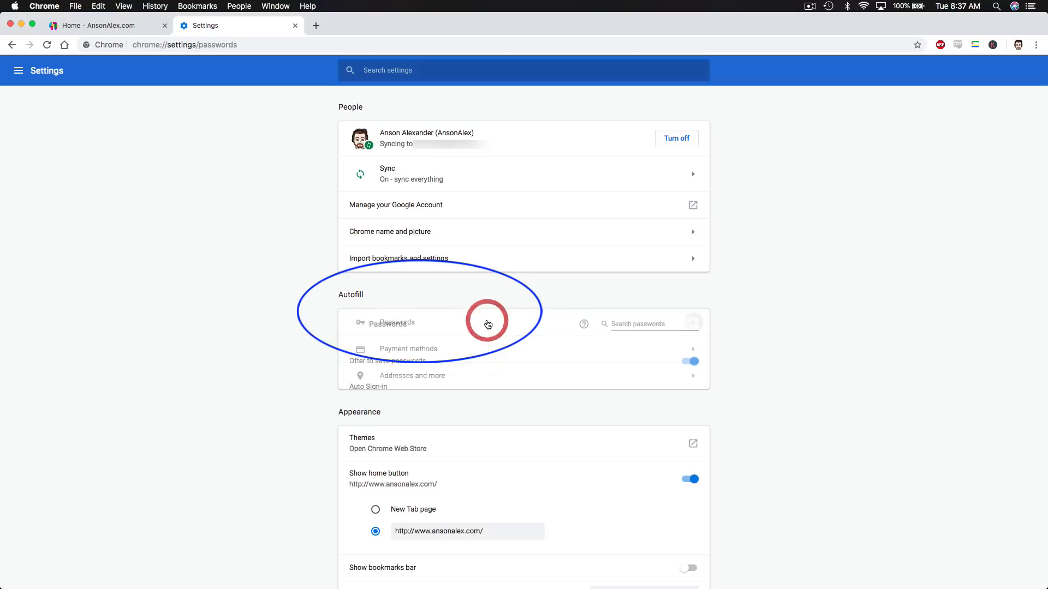
left_click(396, 323)
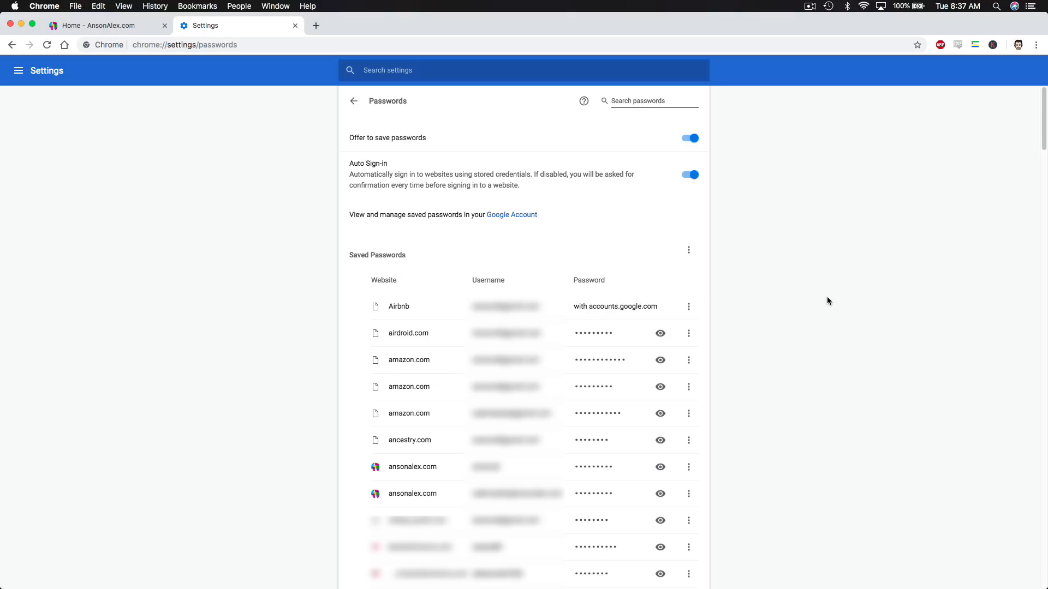
mouse_move(817, 293)
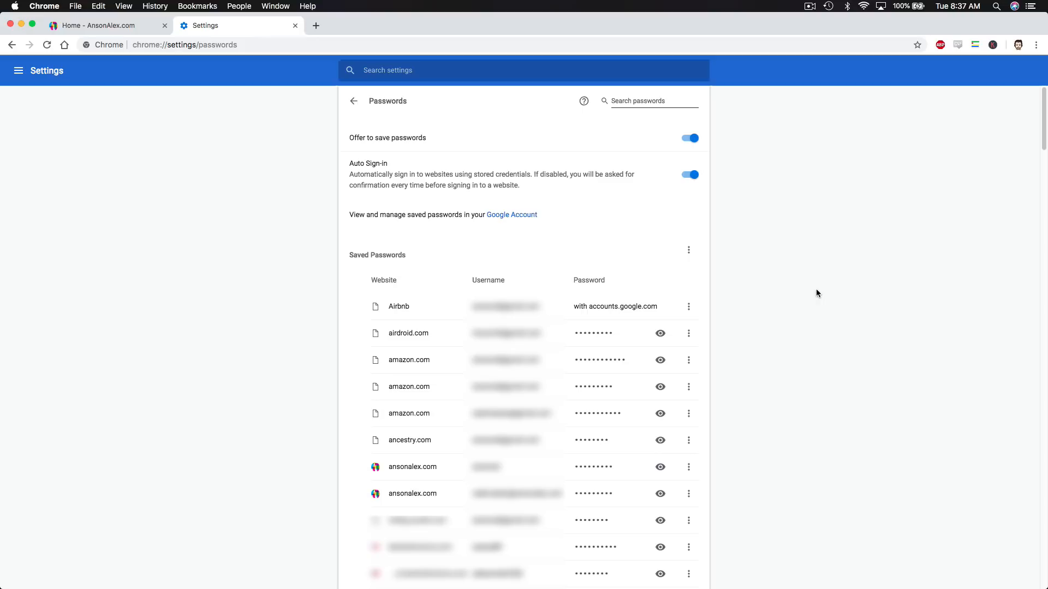
mouse_move(297, 238)
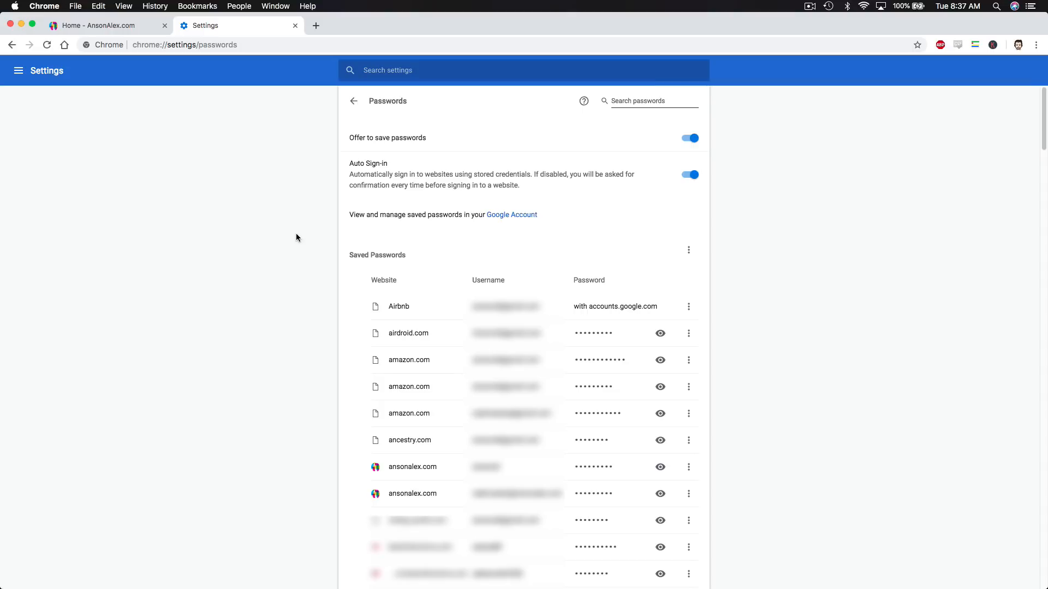
mouse_move(192, 214)
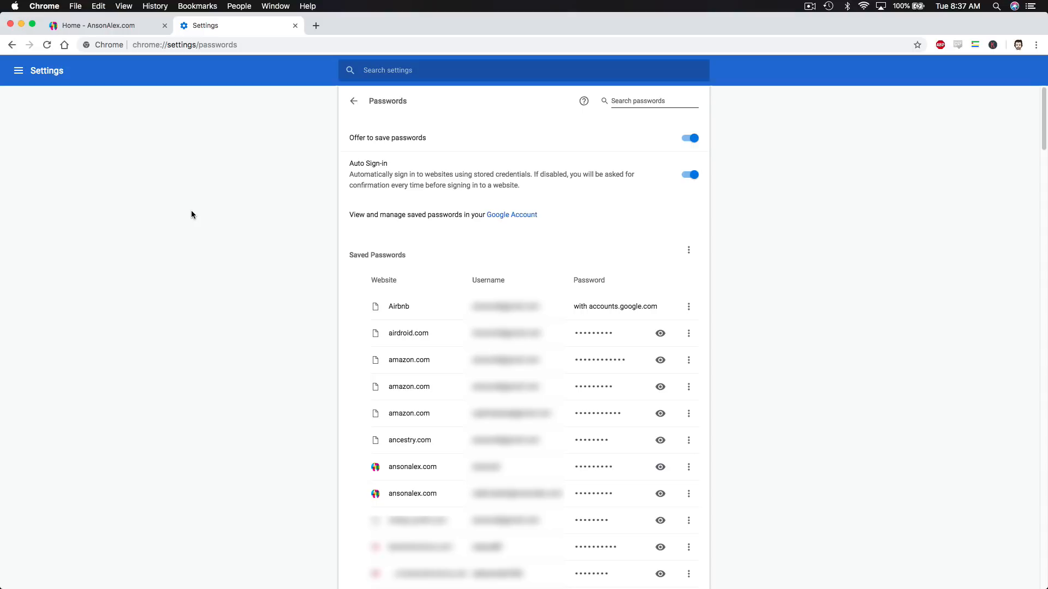
mouse_move(491, 219)
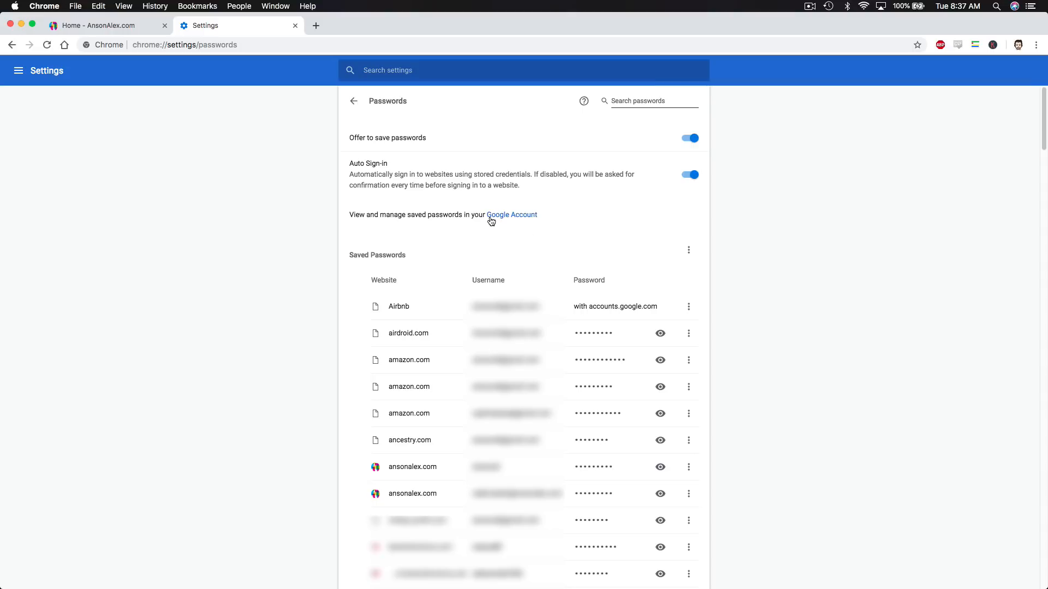
mouse_move(517, 223)
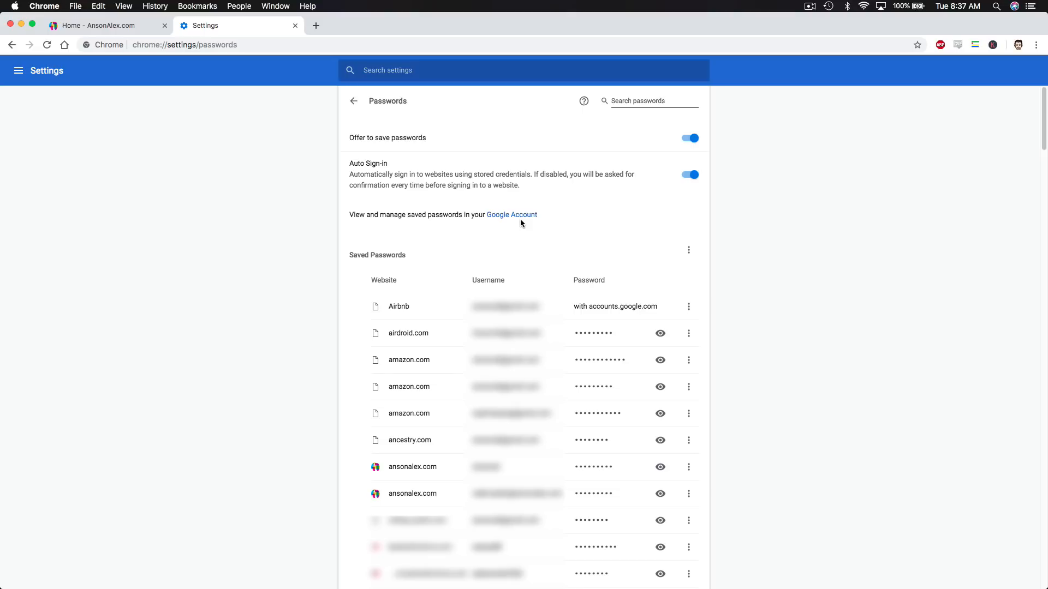
mouse_move(750, 330)
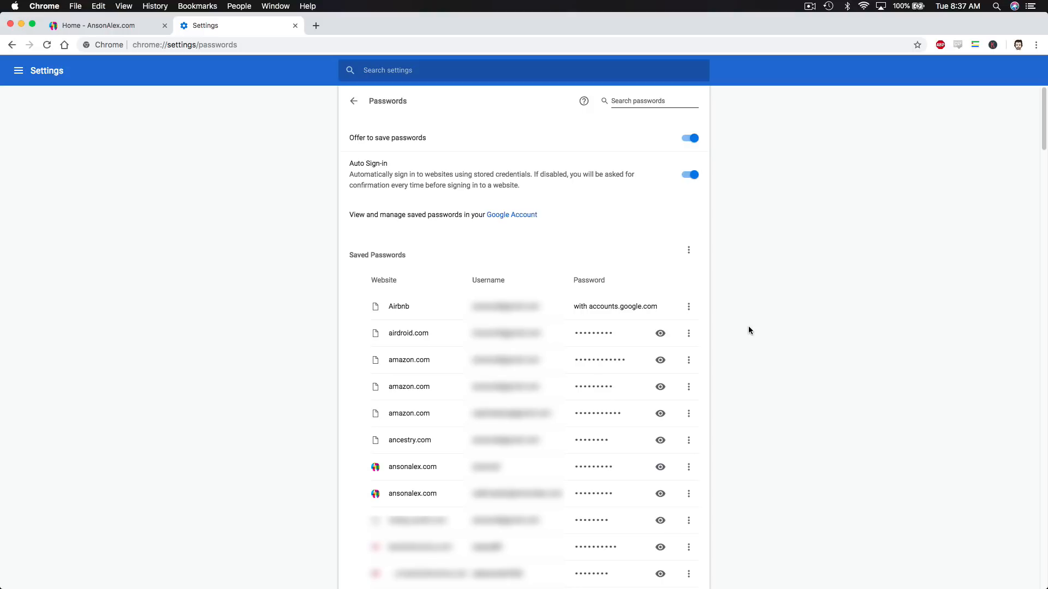
mouse_move(528, 230)
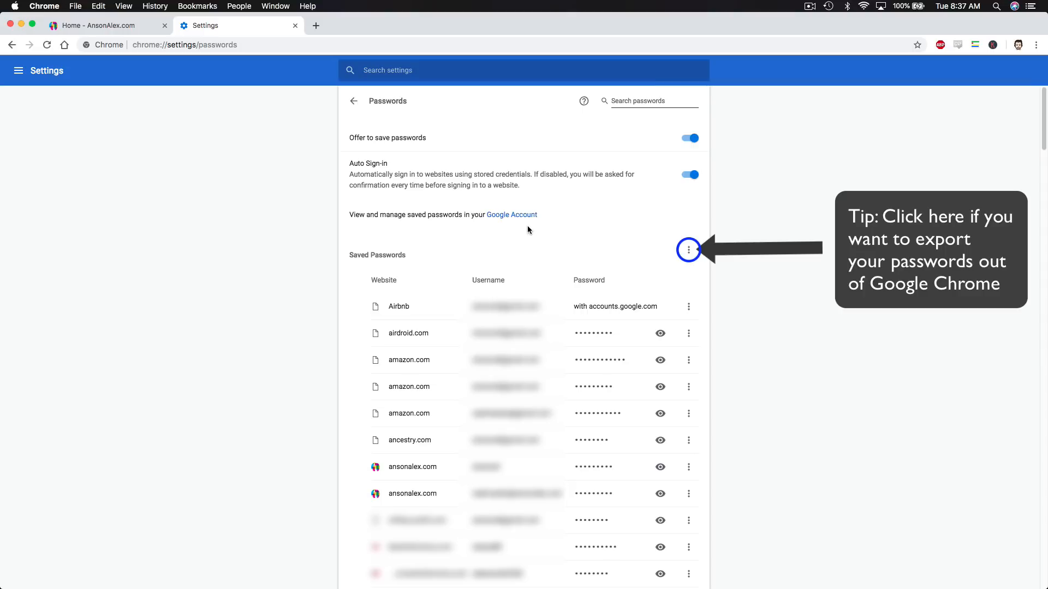
mouse_move(506, 217)
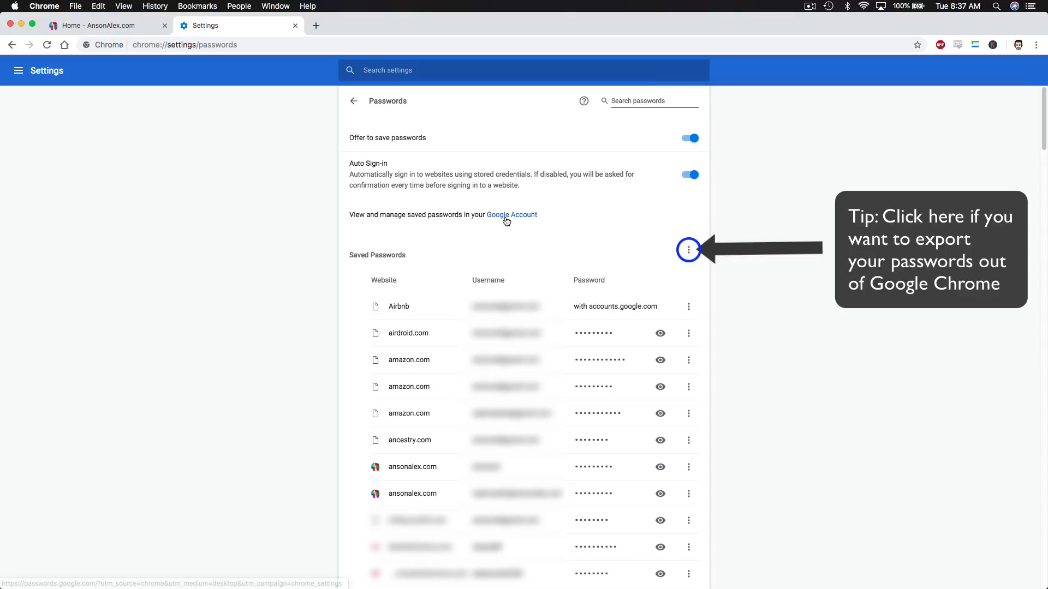
mouse_move(309, 287)
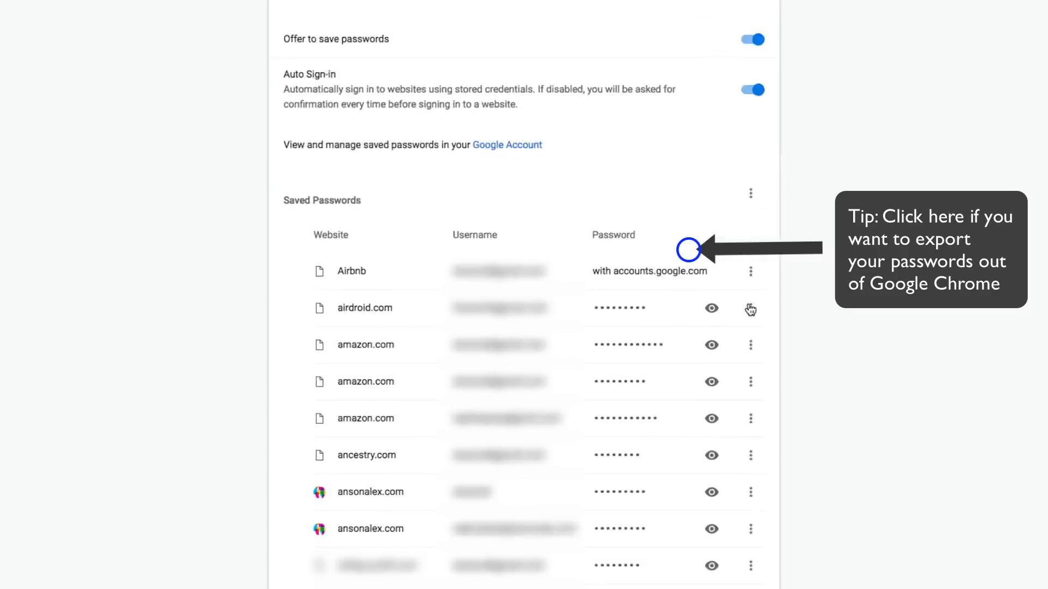
left_click(750, 308)
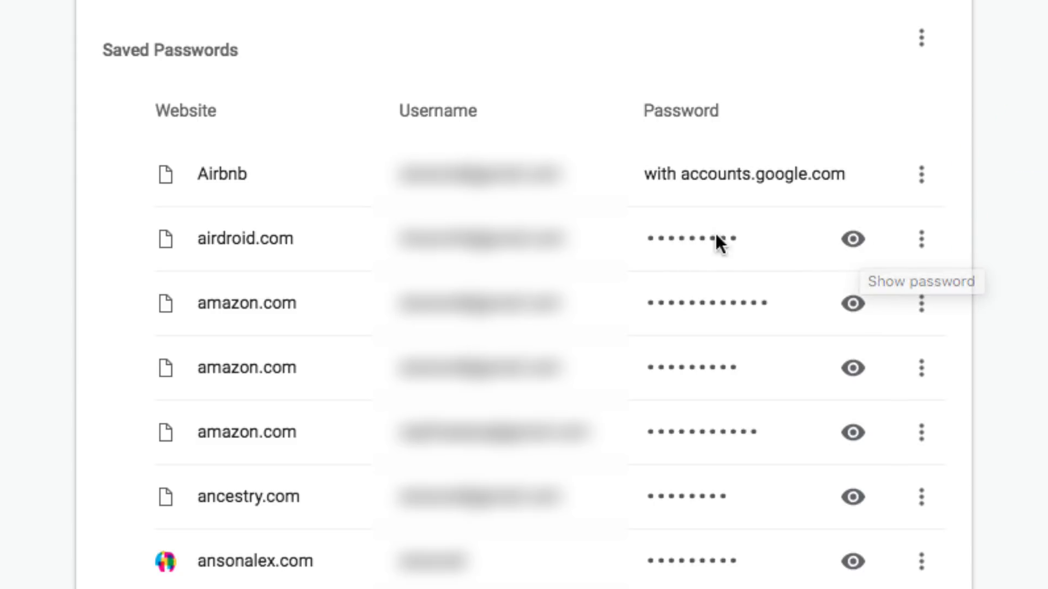
mouse_move(252, 263)
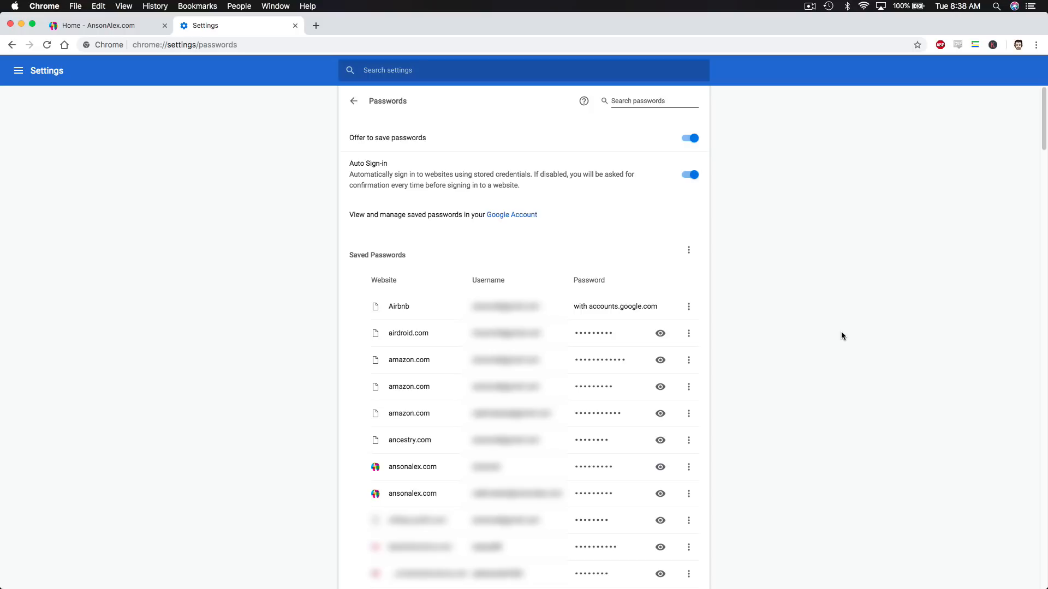
scroll("down", 3)
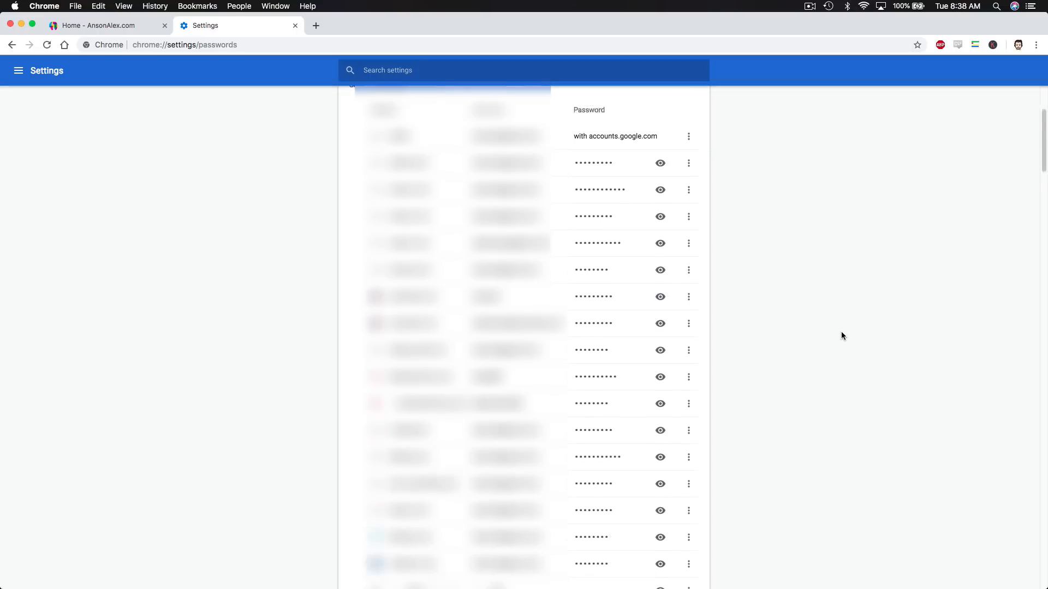
scroll("down", 3)
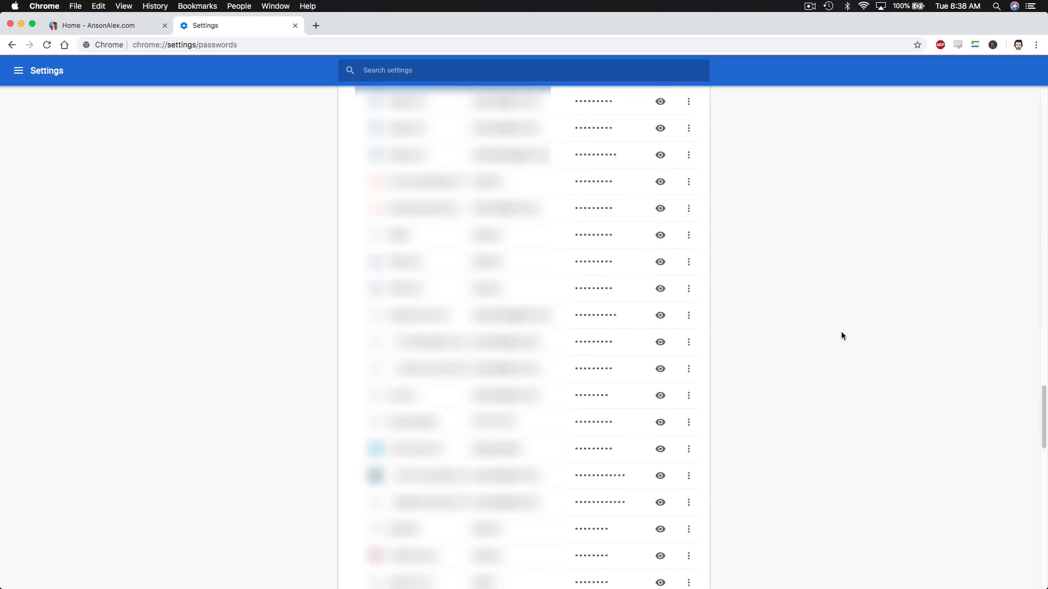
scroll("down", 3)
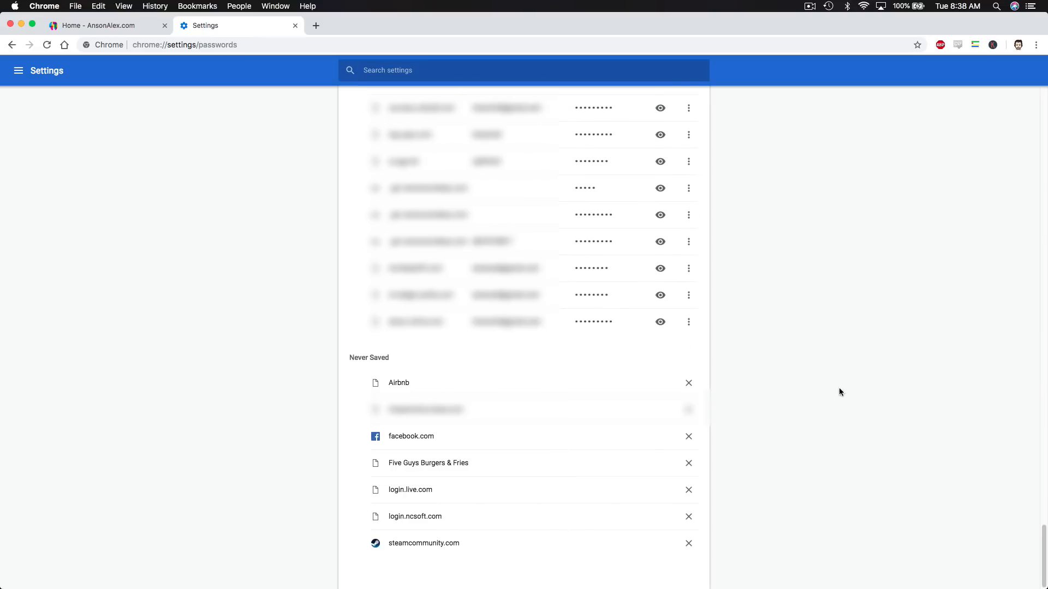
mouse_move(842, 473)
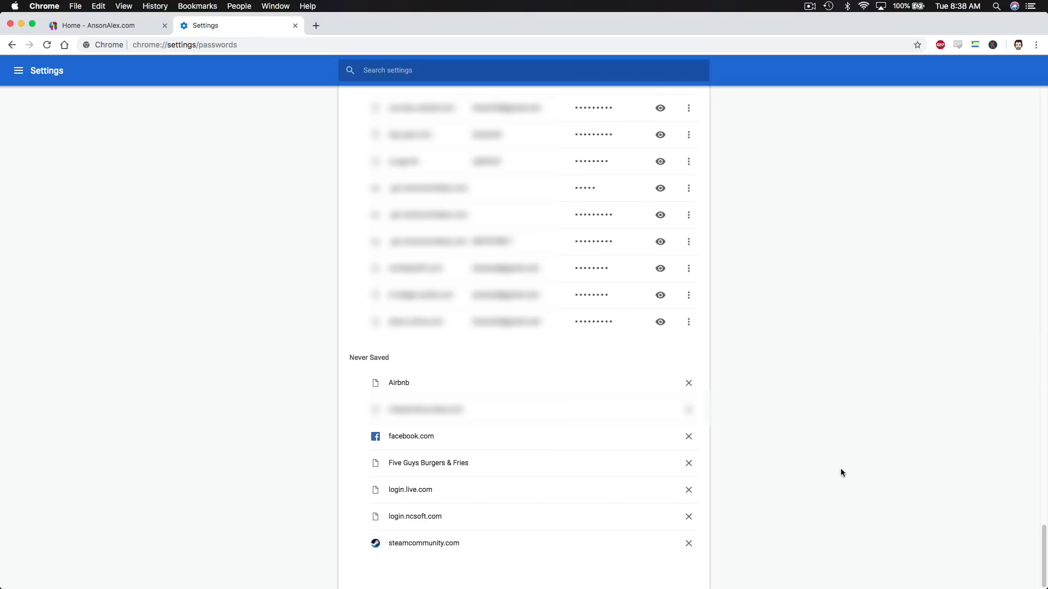
mouse_move(394, 366)
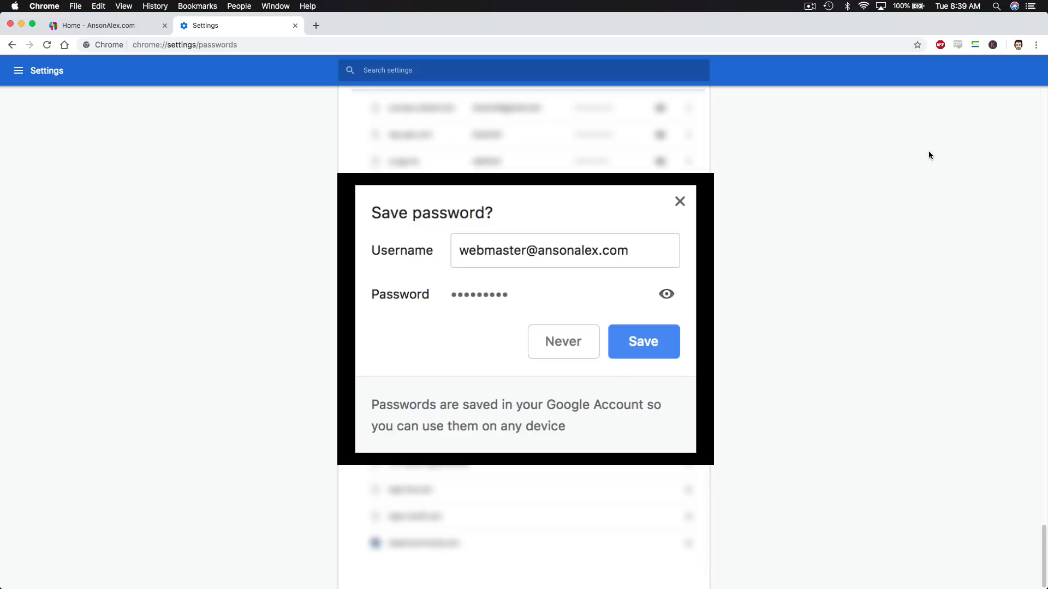
left_click(562, 341)
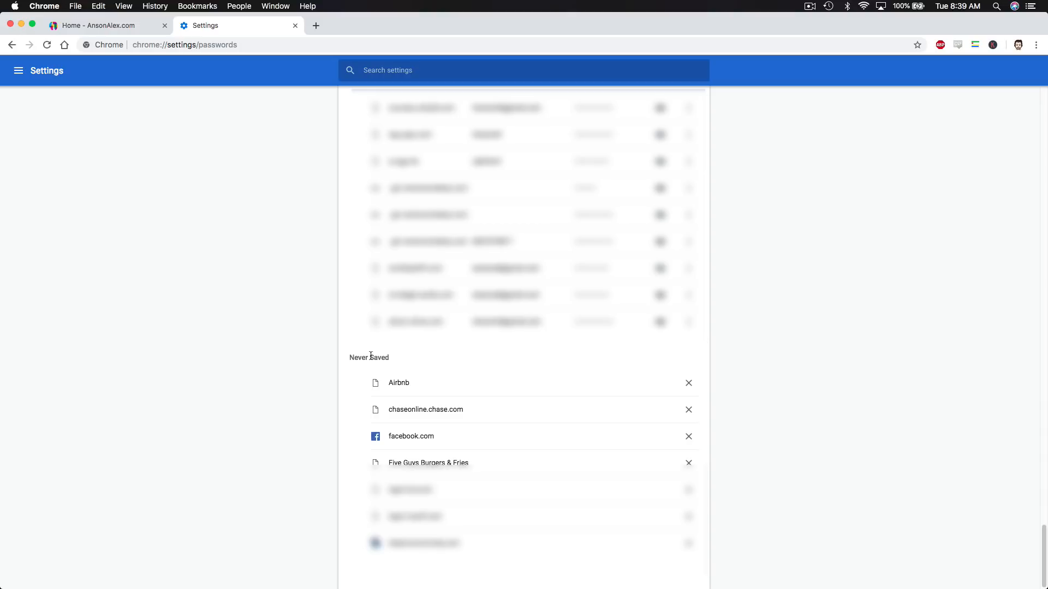
mouse_move(309, 434)
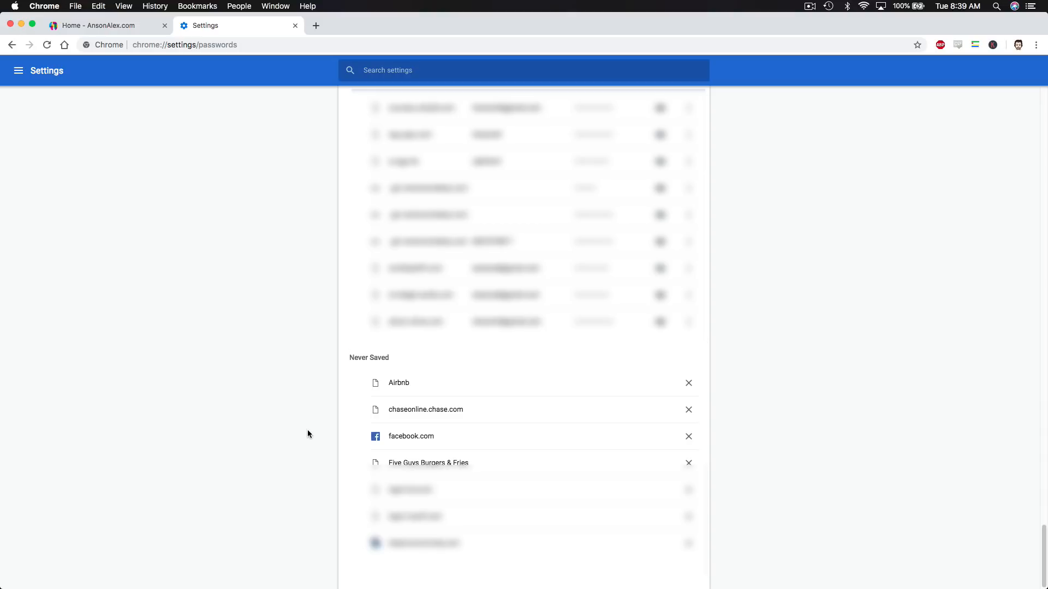
mouse_move(393, 369)
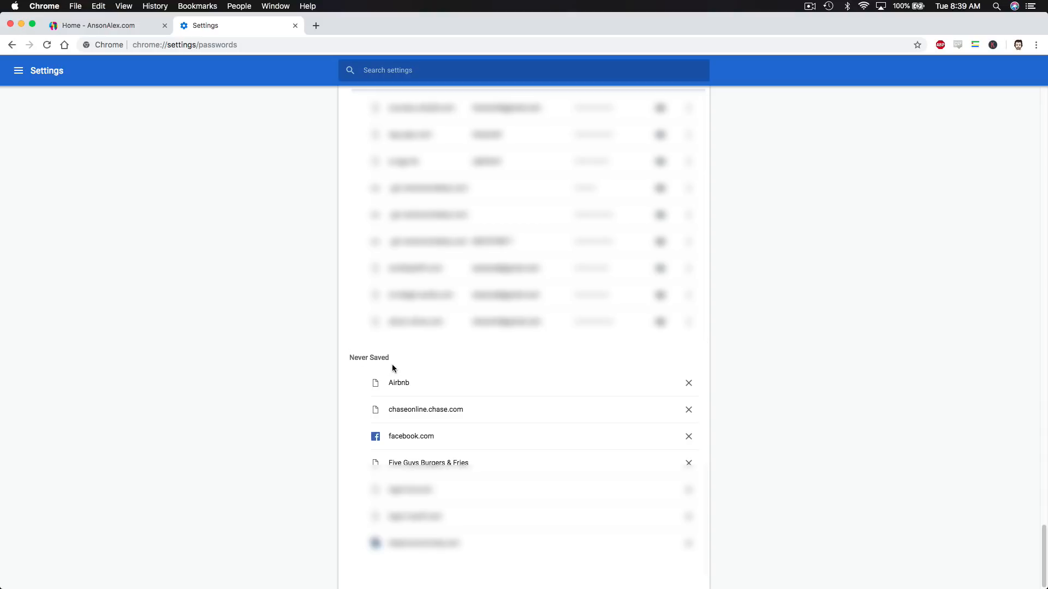
mouse_move(399, 394)
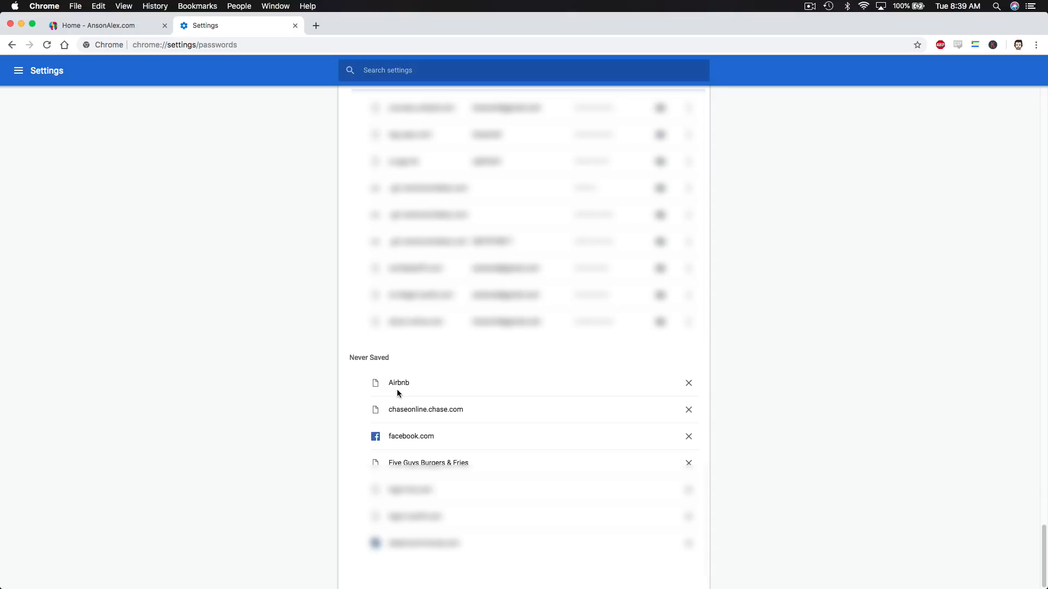
mouse_move(561, 388)
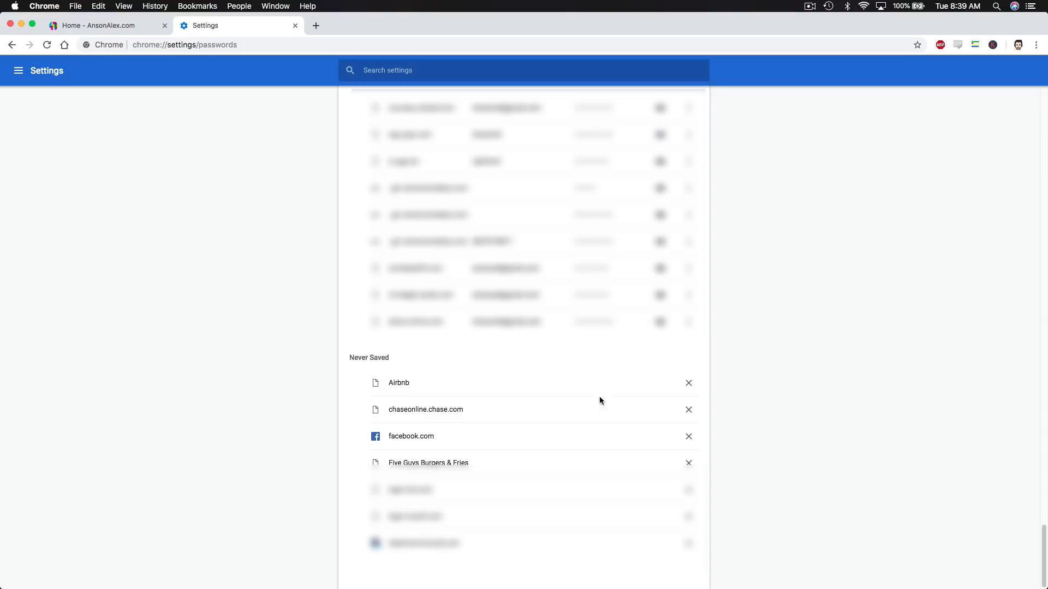
mouse_move(791, 397)
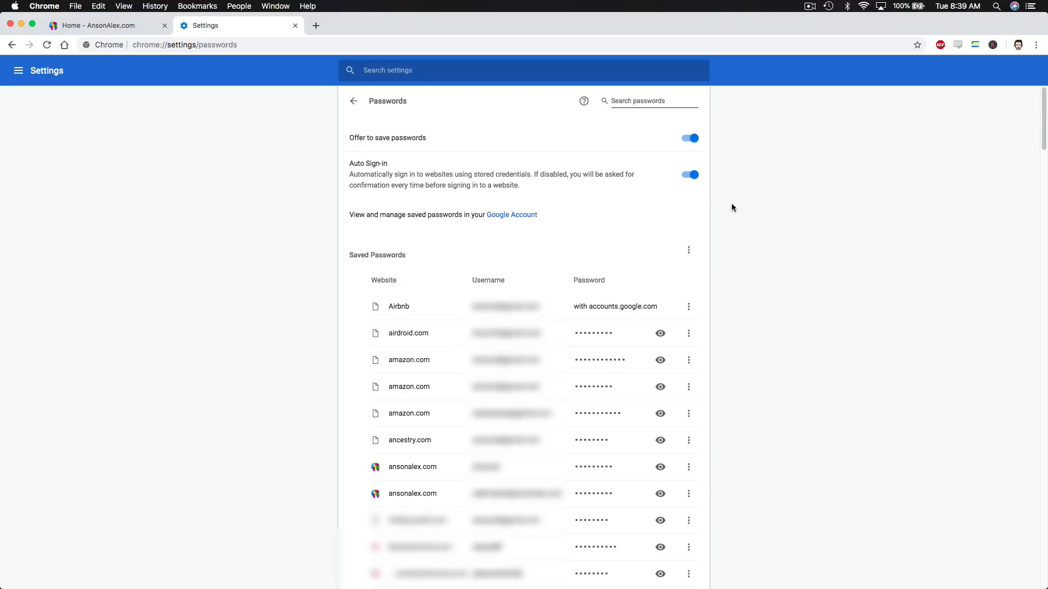
Step: Follow the Google Account link to passwords.google.com in a new tab
left_click(511, 214)
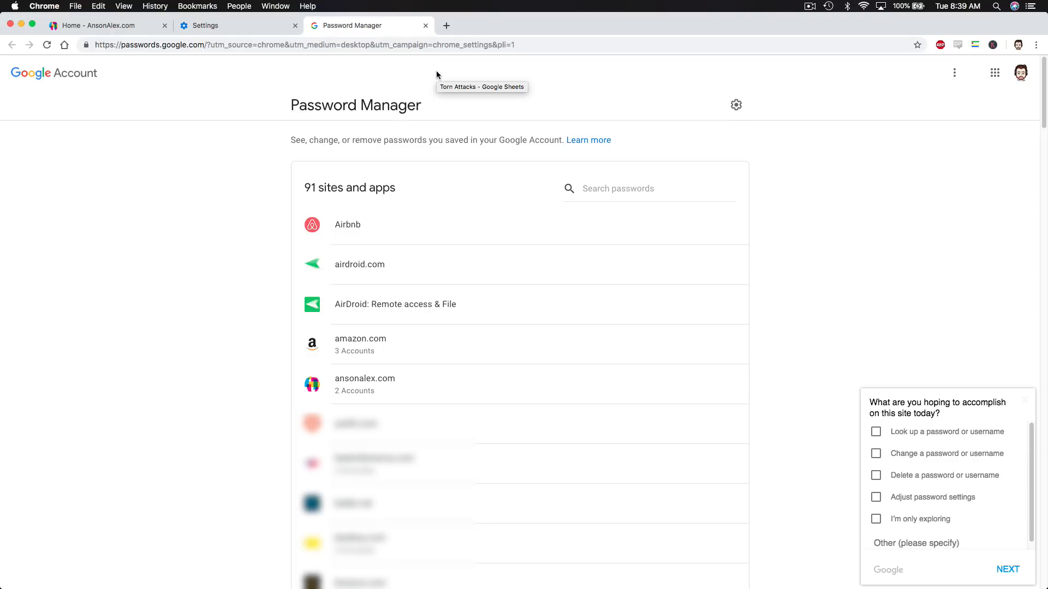
mouse_move(822, 196)
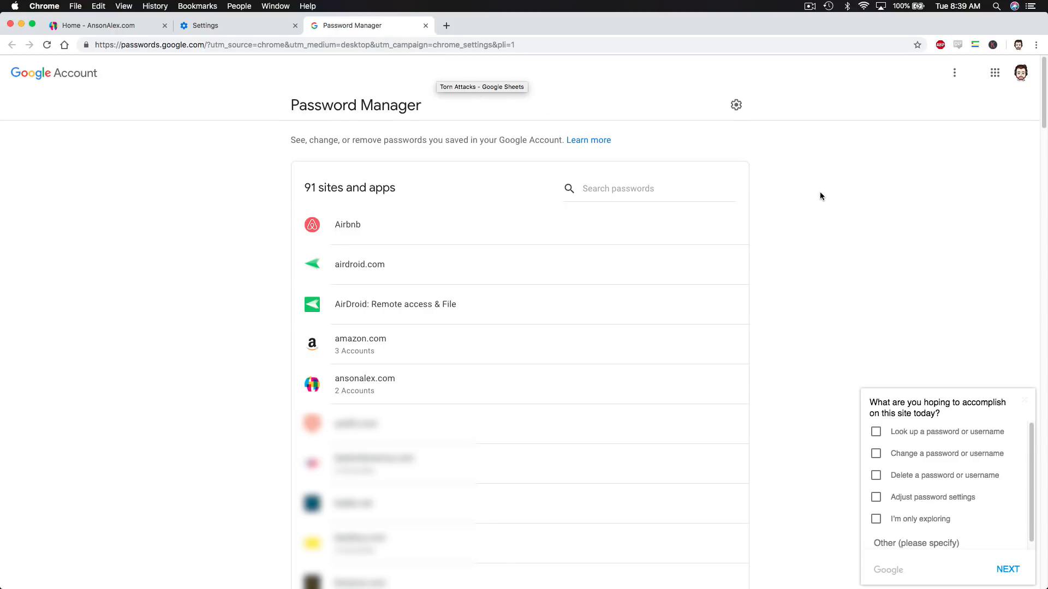
mouse_move(346, 232)
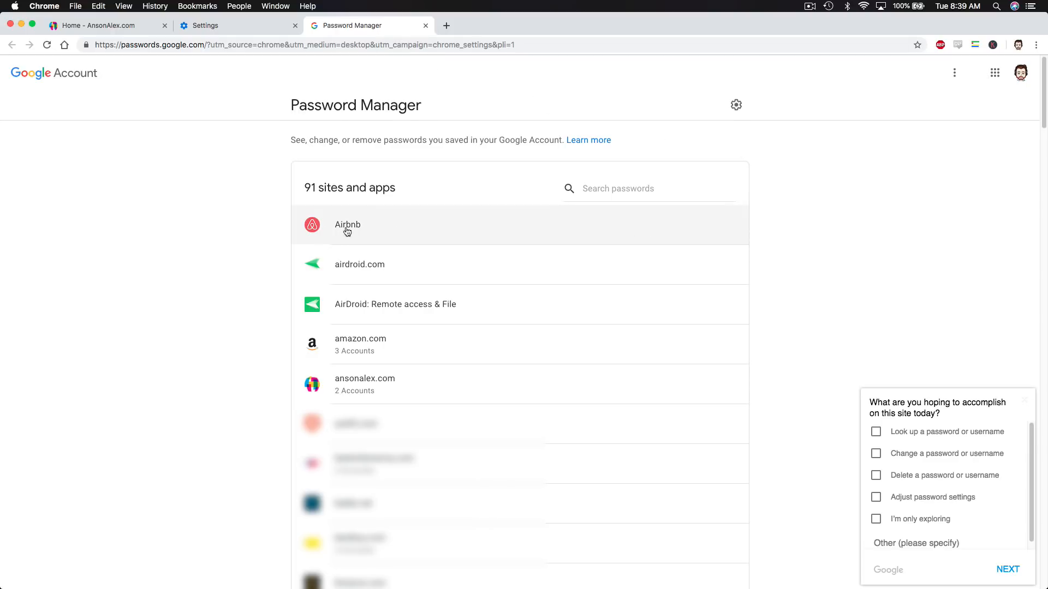
mouse_move(527, 228)
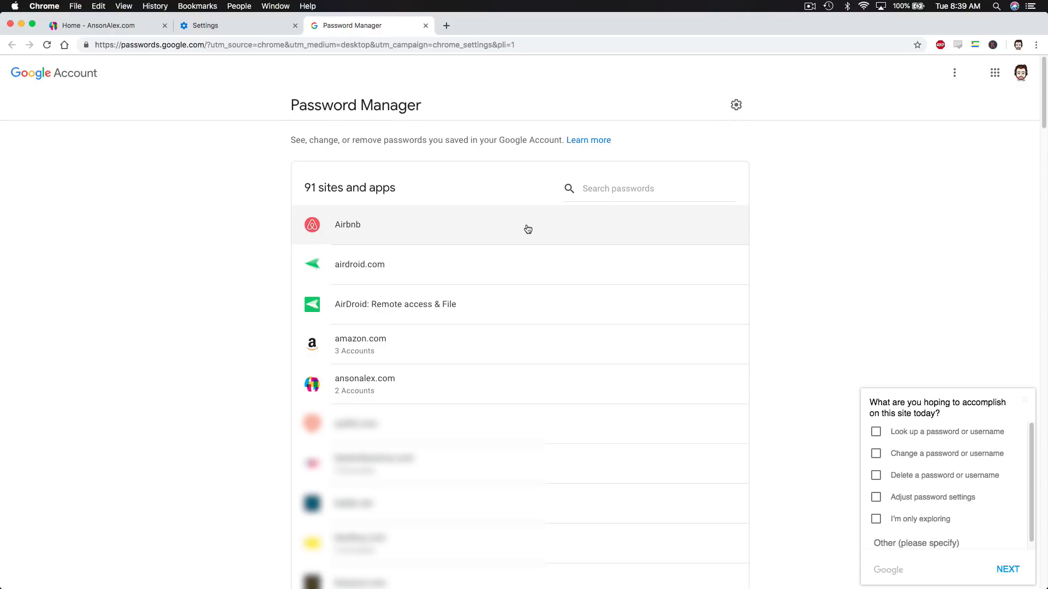
Step: View Airbnb's saved login, then open the airdroid.com entry
left_click(348, 224)
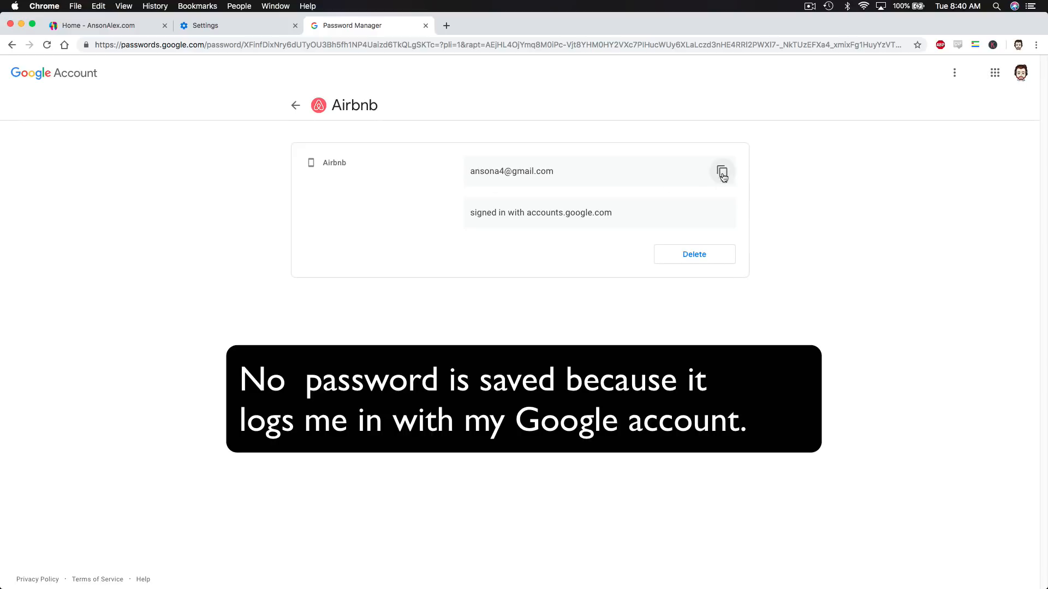
left_click(721, 171)
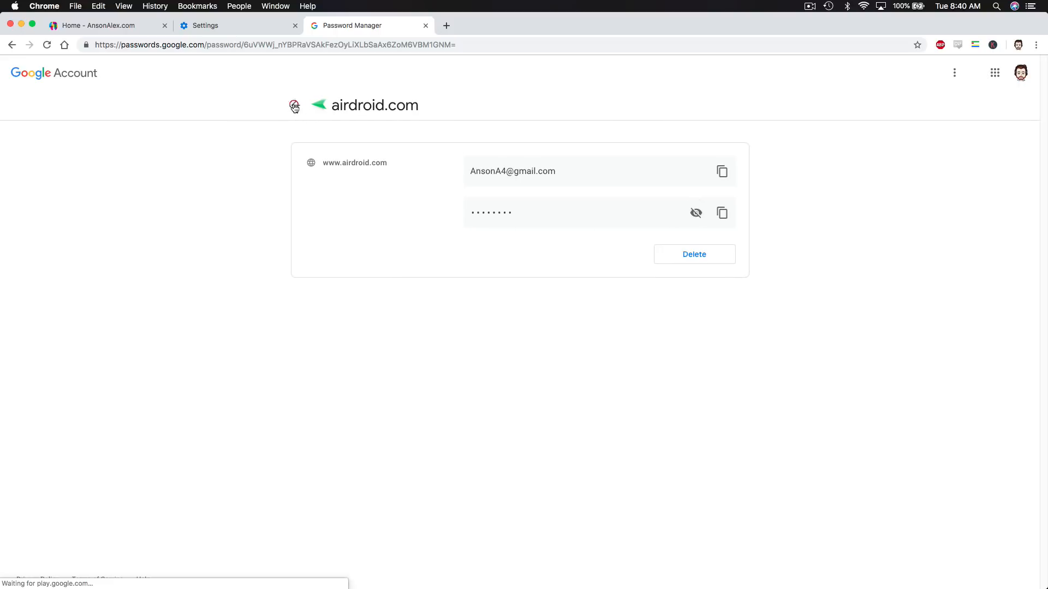
Step: Go back from airdroid.com and scroll through the 91 saved sites
left_click(293, 105)
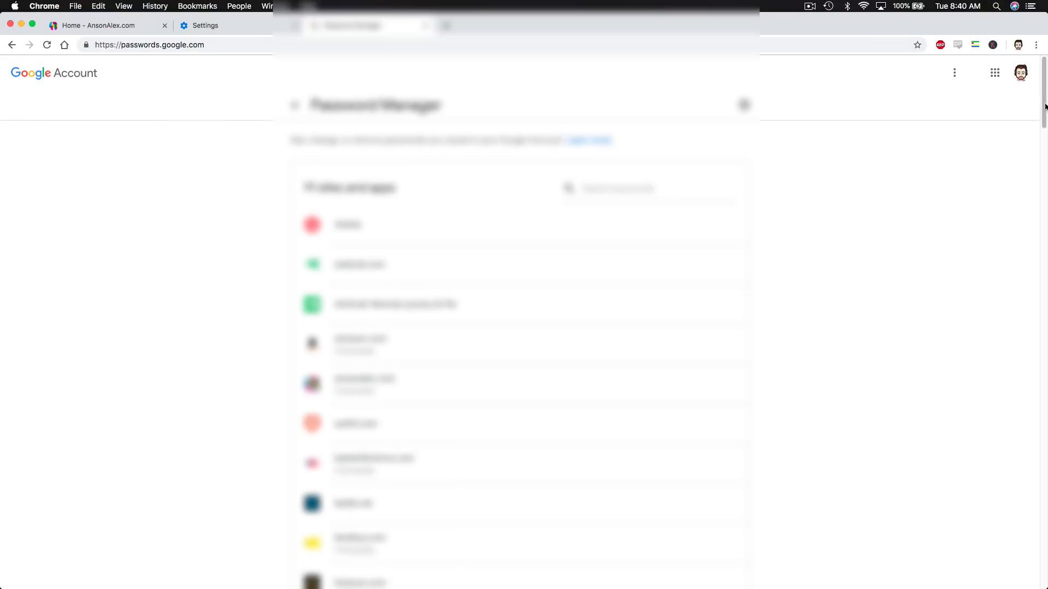
scroll("down", 3)
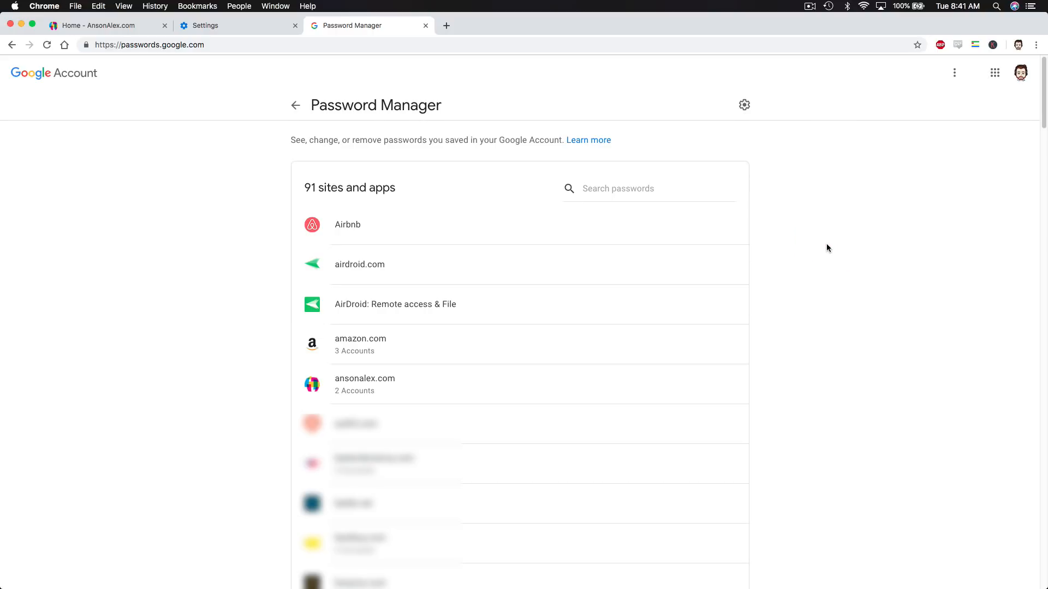
mouse_move(853, 245)
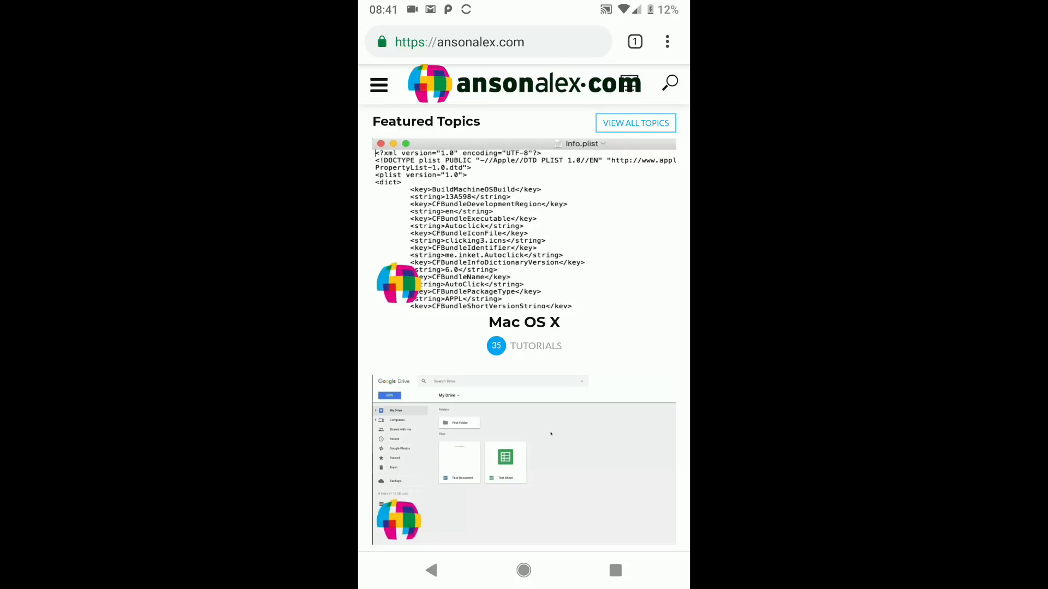
Step: Choose Settings from Chrome for Android's three-dot menu
left_click(666, 42)
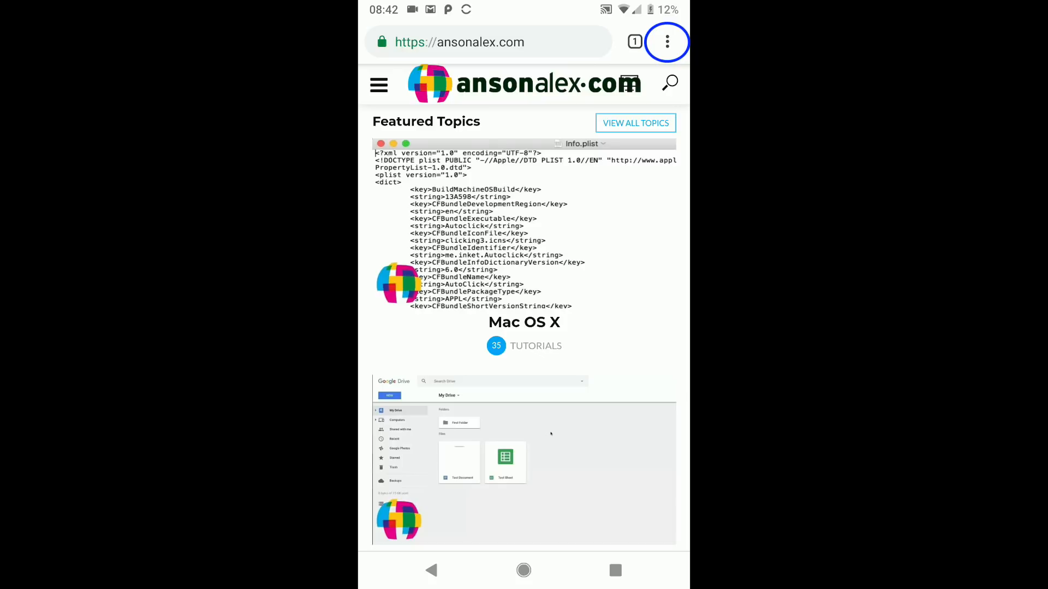
left_click(665, 42)
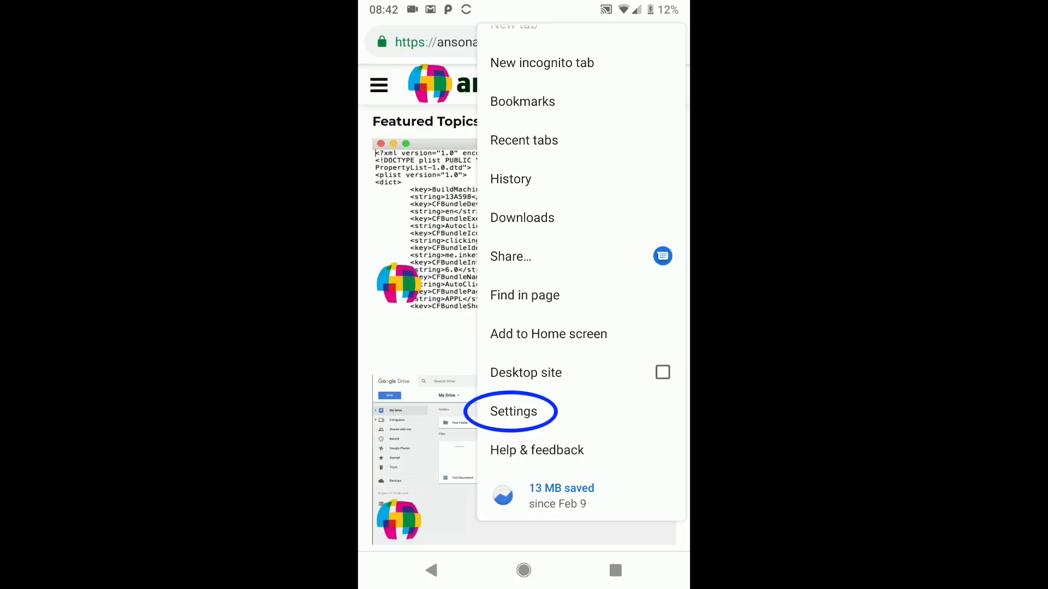
left_click(513, 412)
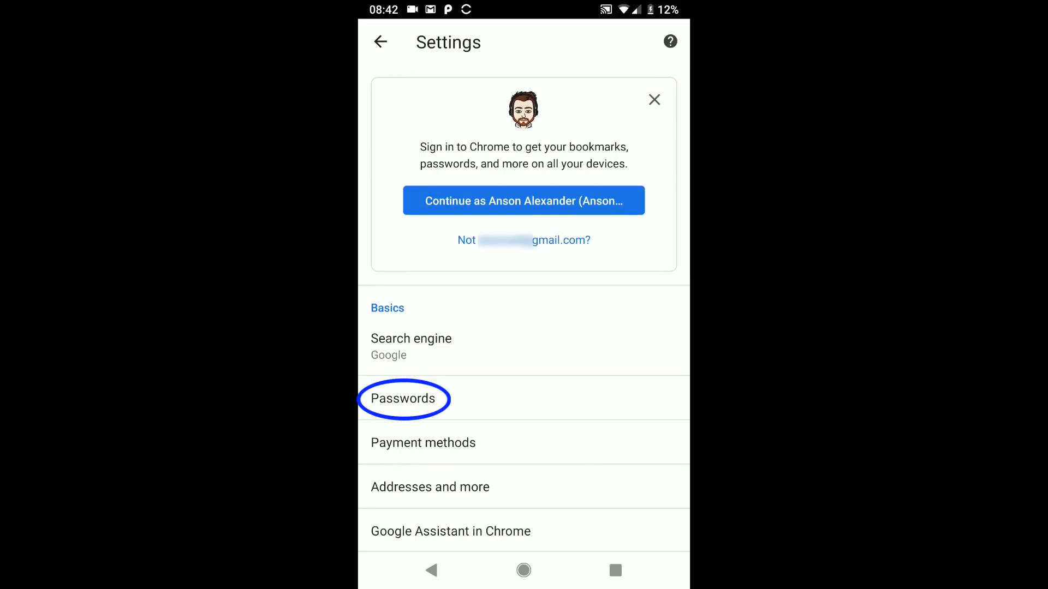
Step: Open Passwords under Basics and scroll down to the Never saved section
left_click(403, 399)
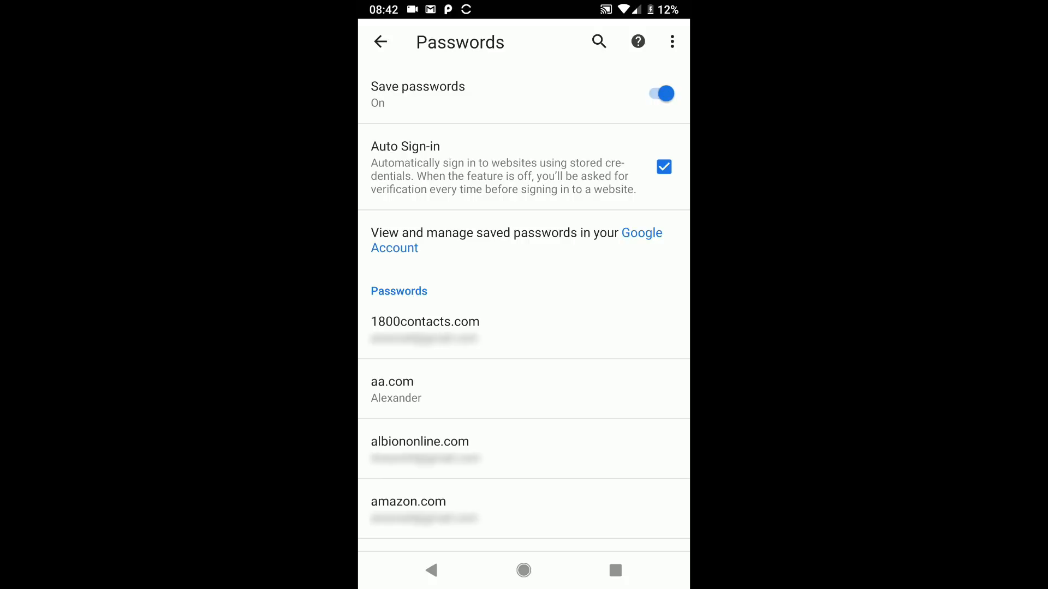
scroll("down", 3)
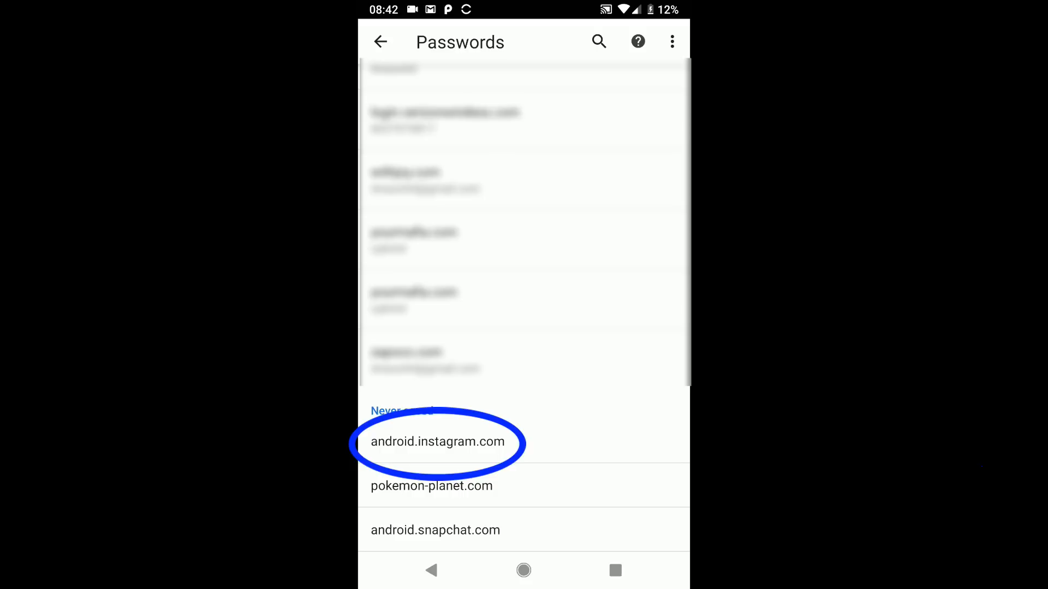
Step: Open the android.instagram.com entry under Never saved
left_click(438, 442)
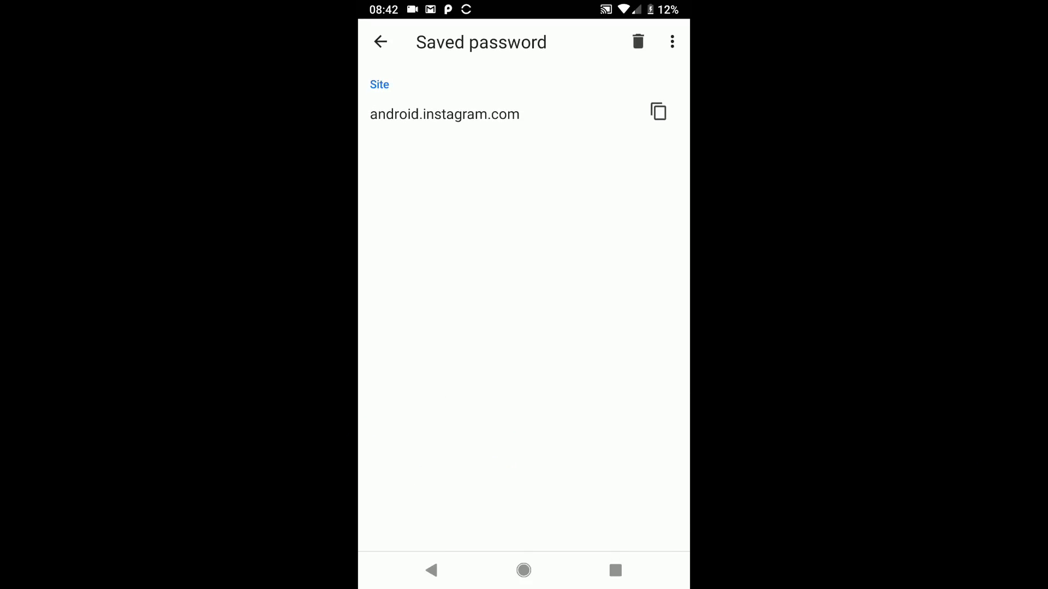
left_click(636, 42)
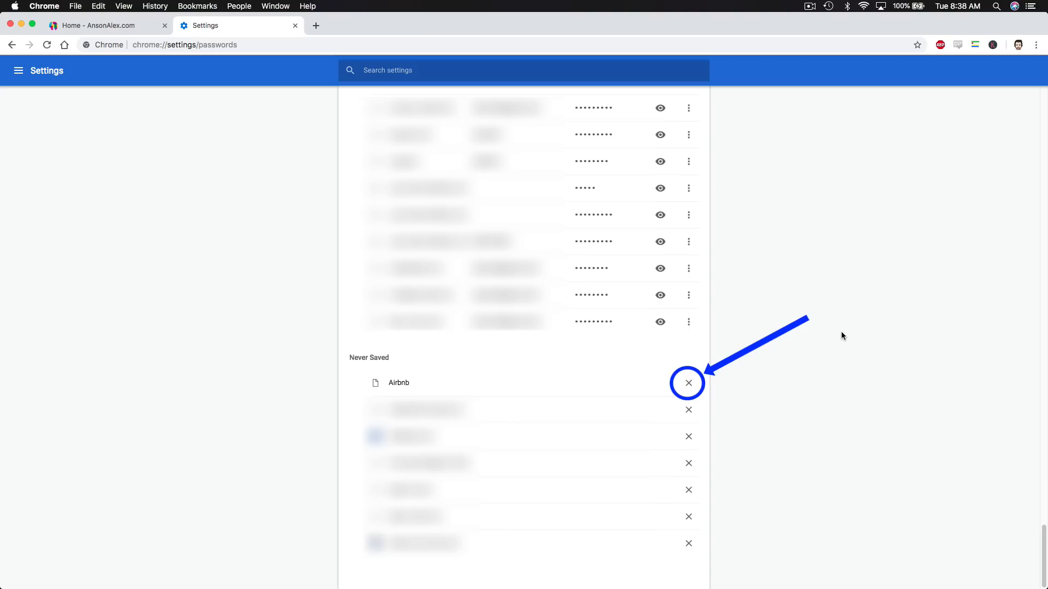
mouse_move(842, 473)
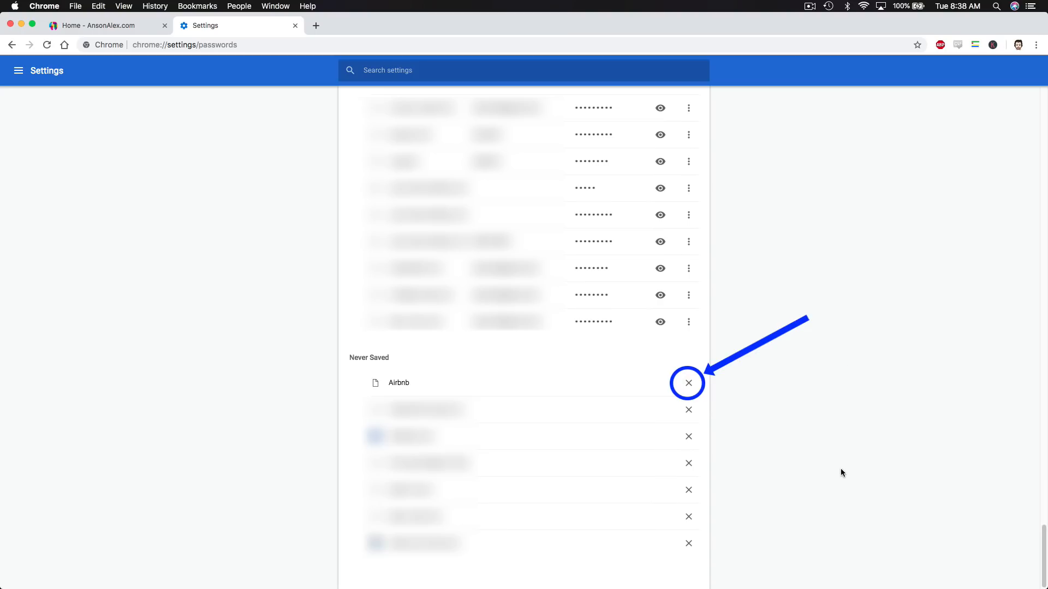
mouse_move(433, 366)
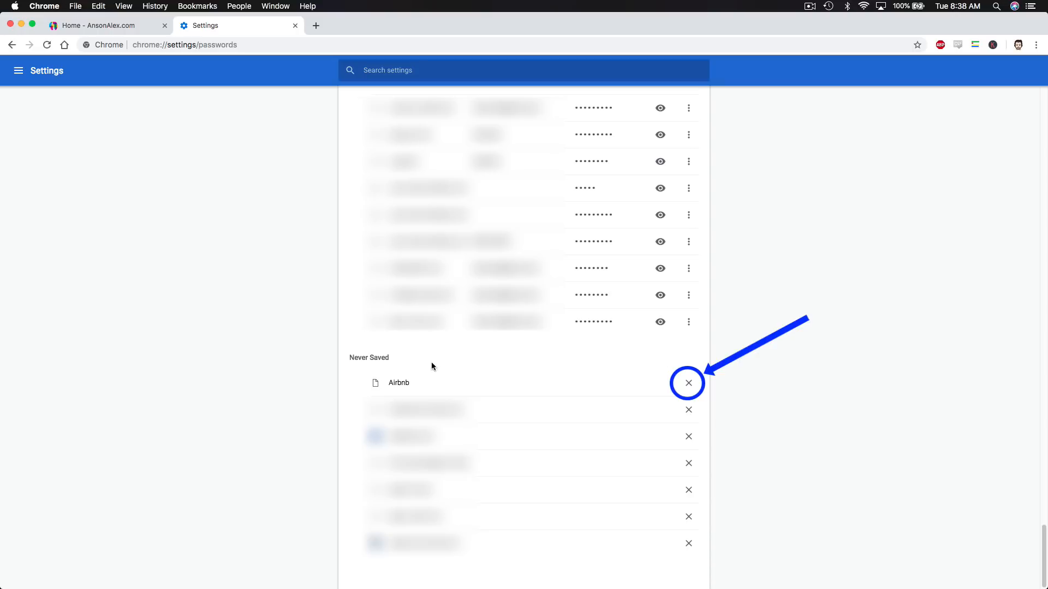
mouse_move(394, 361)
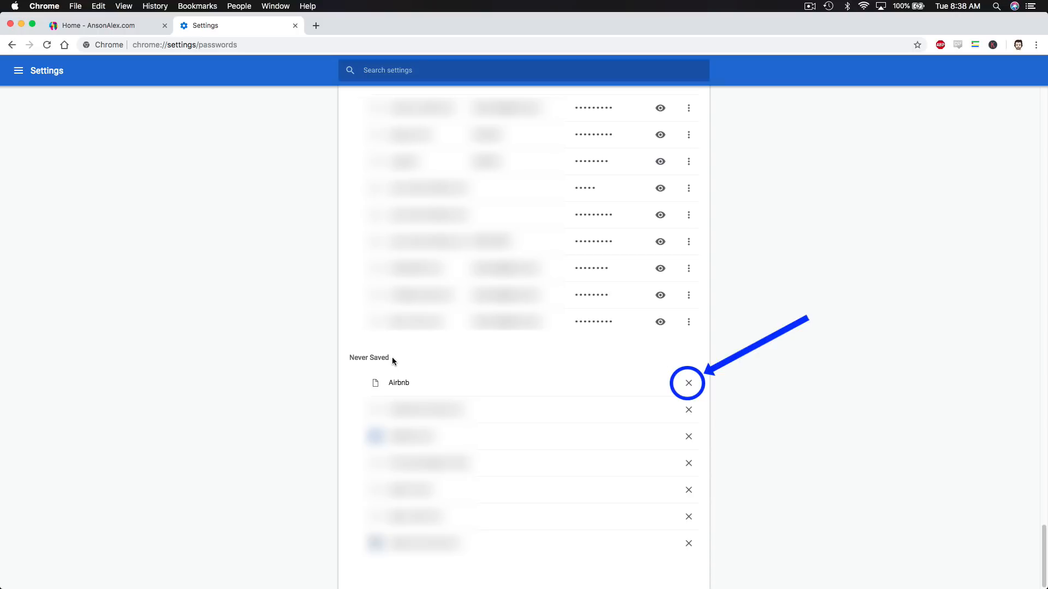